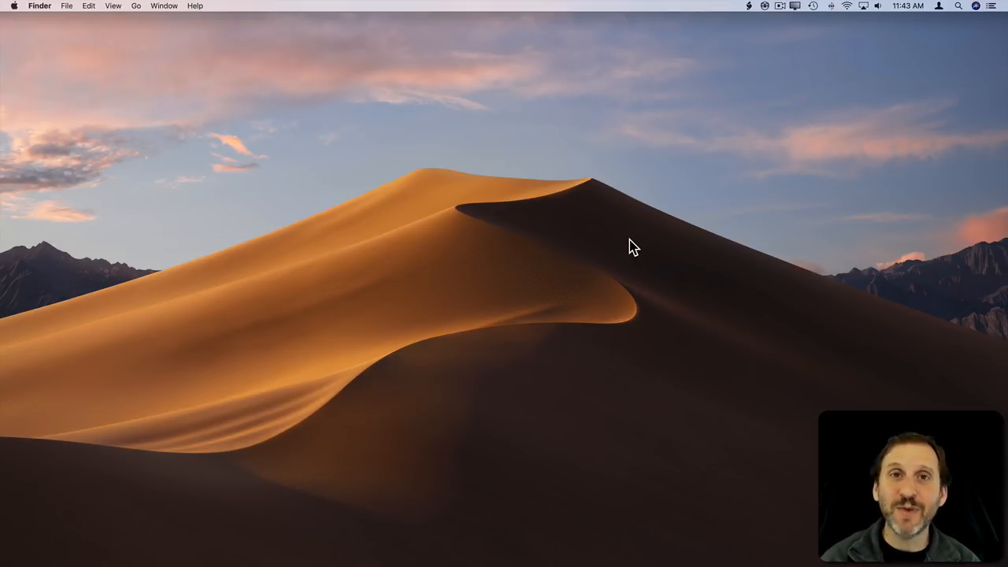
Search Spotlight for 'weather' to show the Denver, CO forecast
{"action": "key", "text": "cmd+space"}
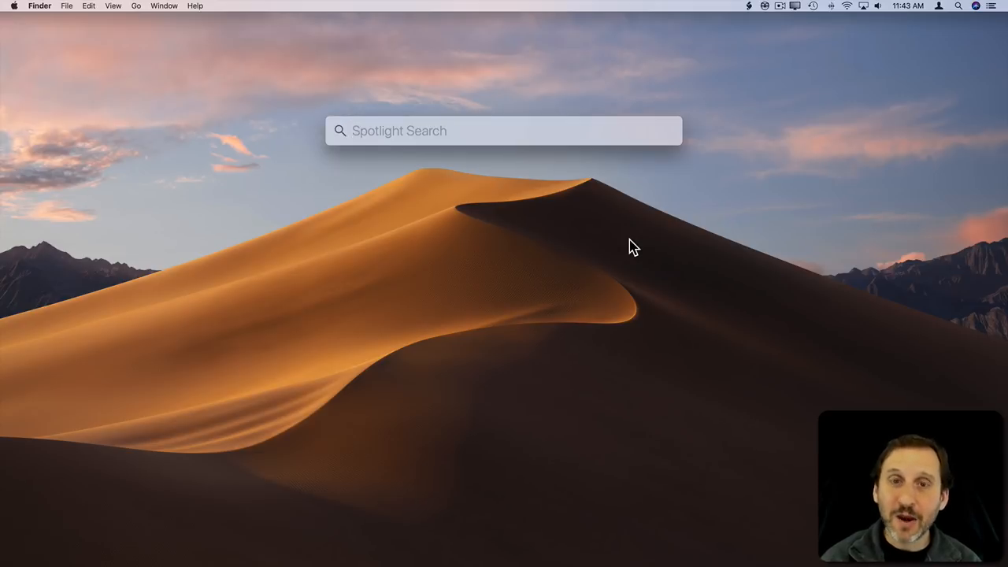
{"action": "type", "text": "weather"}
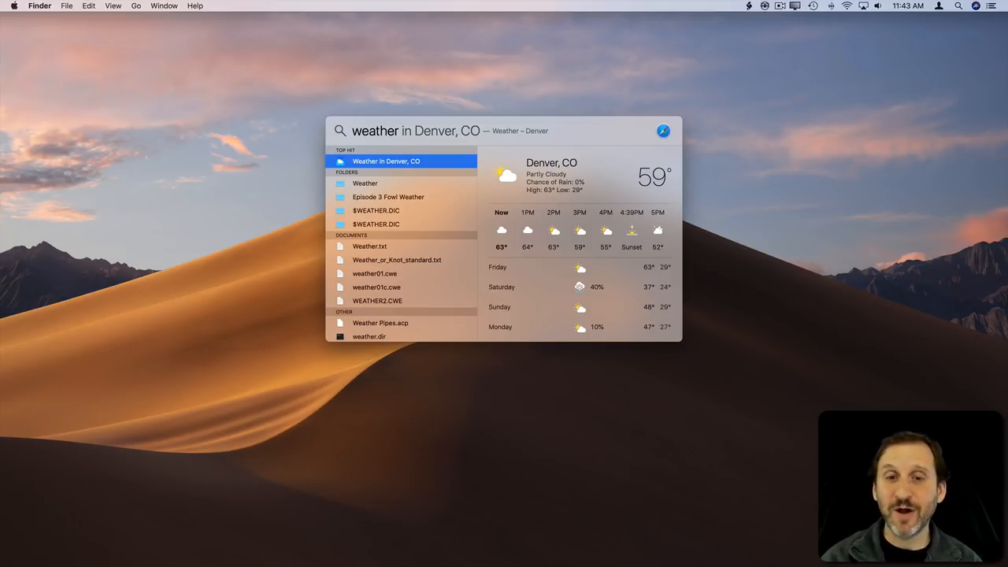
Edit the Spotlight query to 'weather in San Francisco, CA'
{"action": "left_click", "coordinate": [399, 131]}
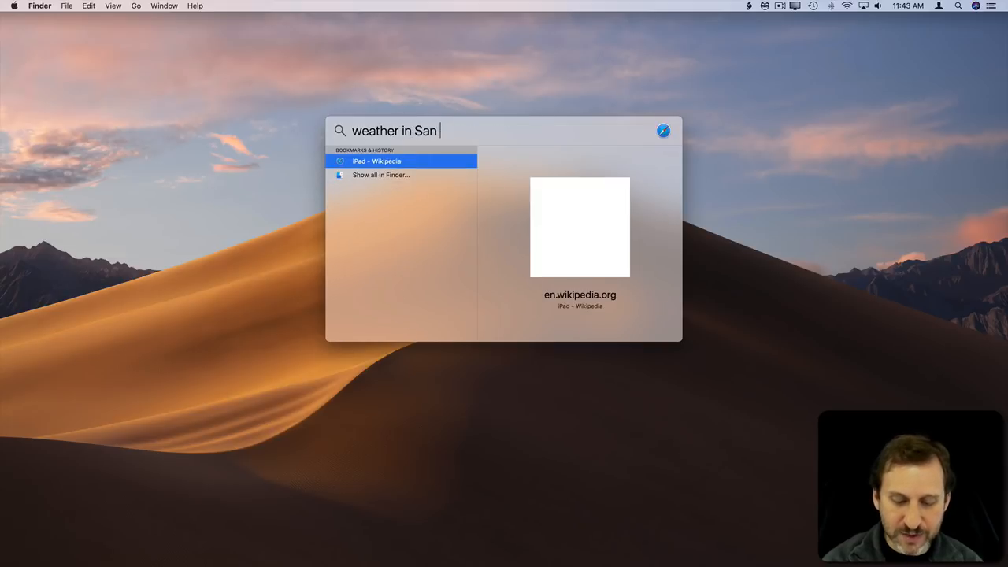
{"action": "type", "text": "Francisco"}
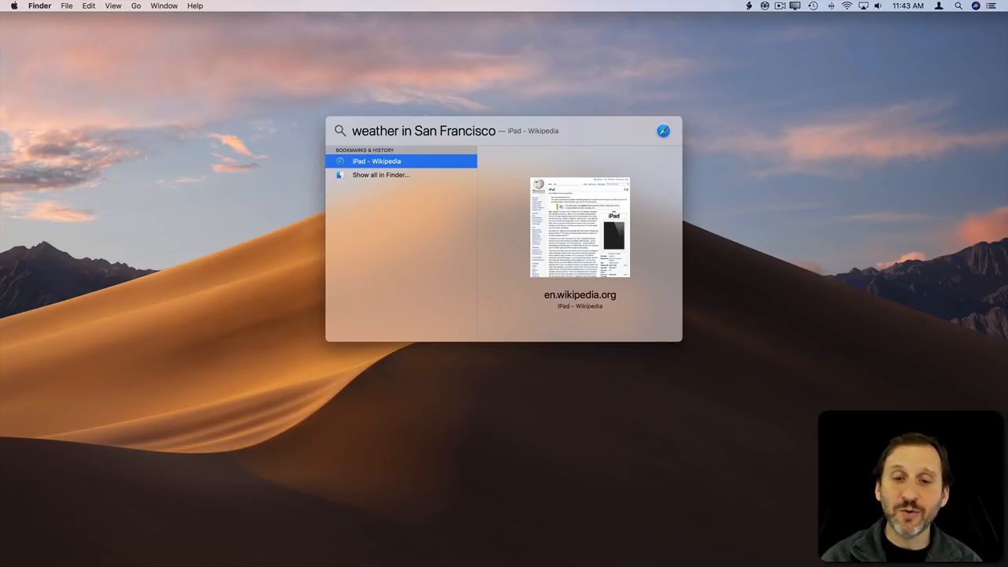
{"action": "type", "text": ", CA"}
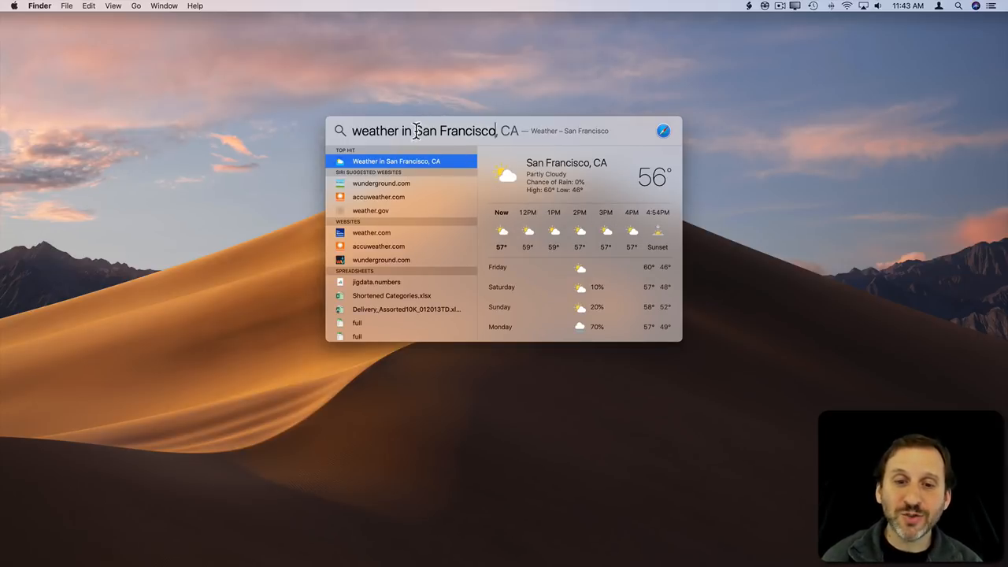
Search Spotlight for 'weather 19152' and scroll Philadelphia's extended daily forecast
{"action": "type", "text": "weather 19152"}
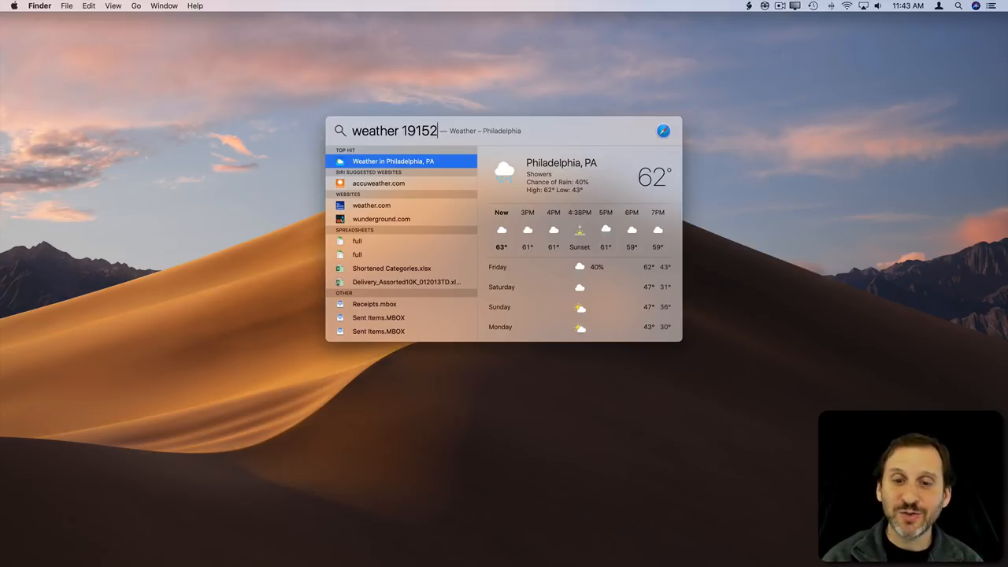
{"action": "scroll", "scroll_direction": "down", "scroll_amount": 3}
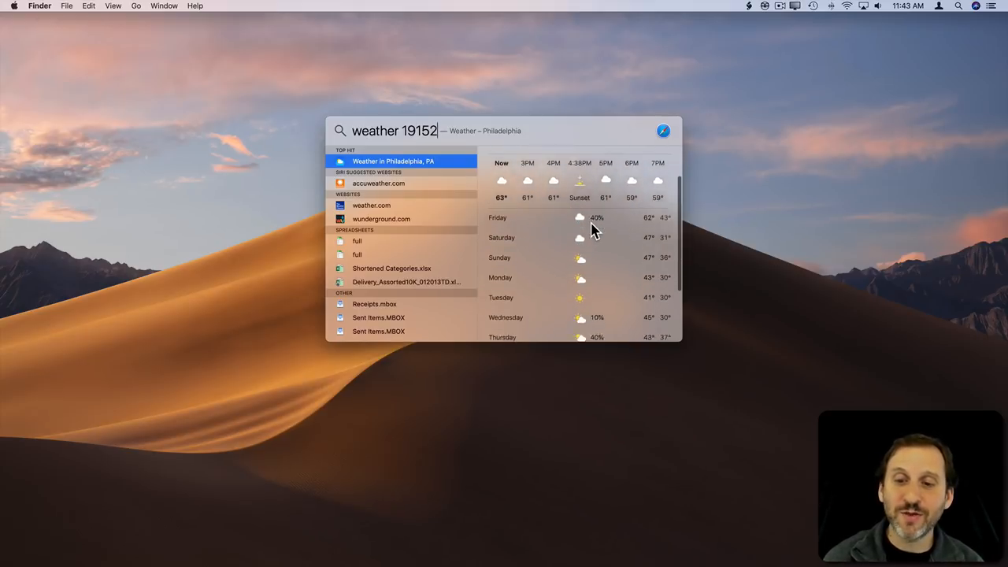
{"action": "scroll", "scroll_direction": "down", "scroll_amount": 3}
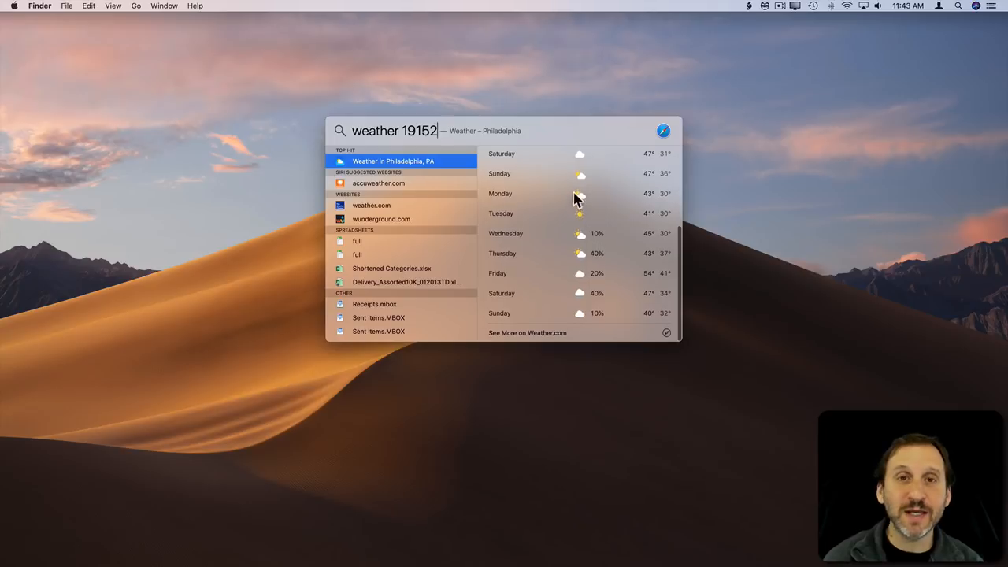
{"action": "mouse_move", "coordinate": [525, 340]}
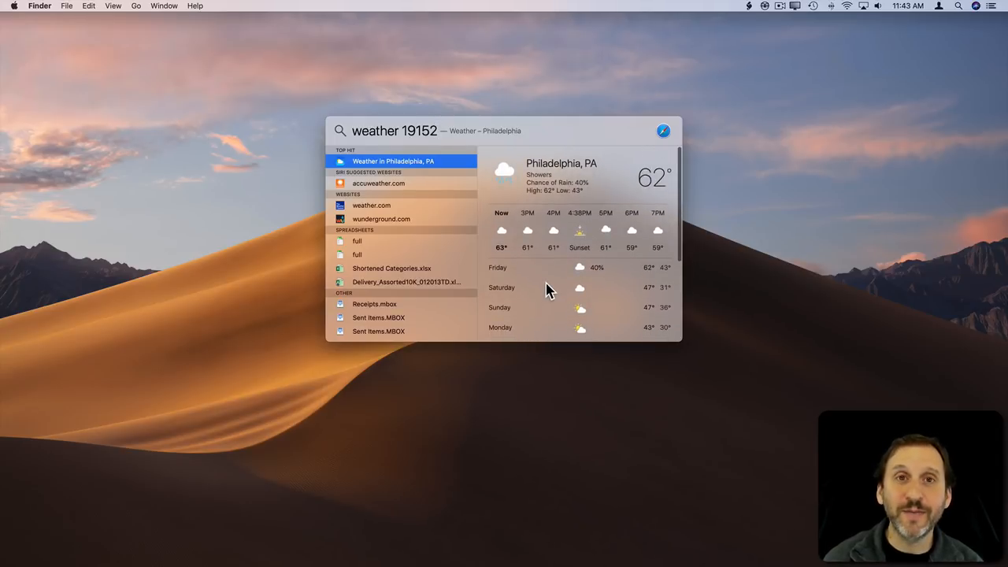
{"action": "mouse_move", "coordinate": [496, 77]}
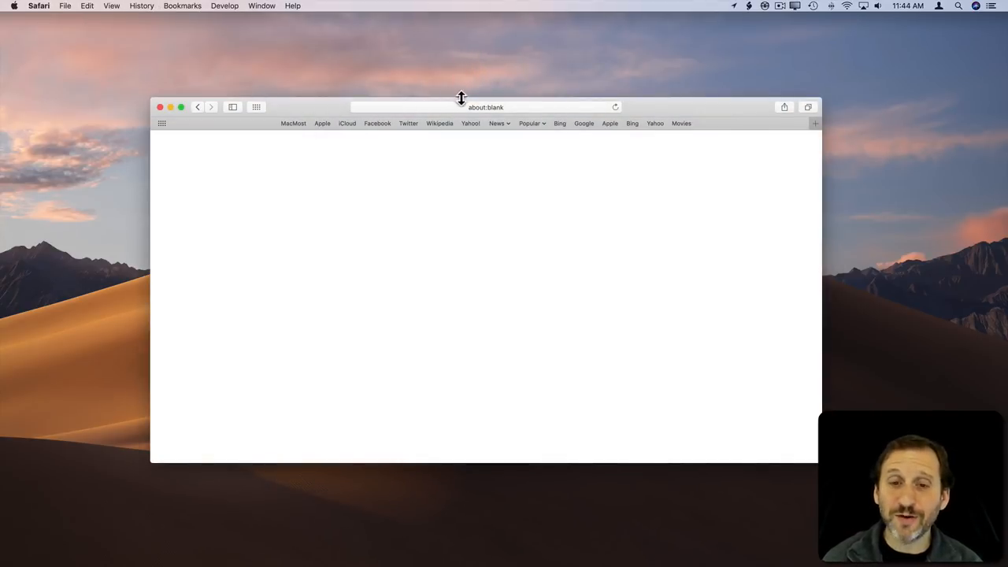
Type a weather search in Safari's address bar to preview city forecasts
{"action": "left_click", "coordinate": [484, 107]}
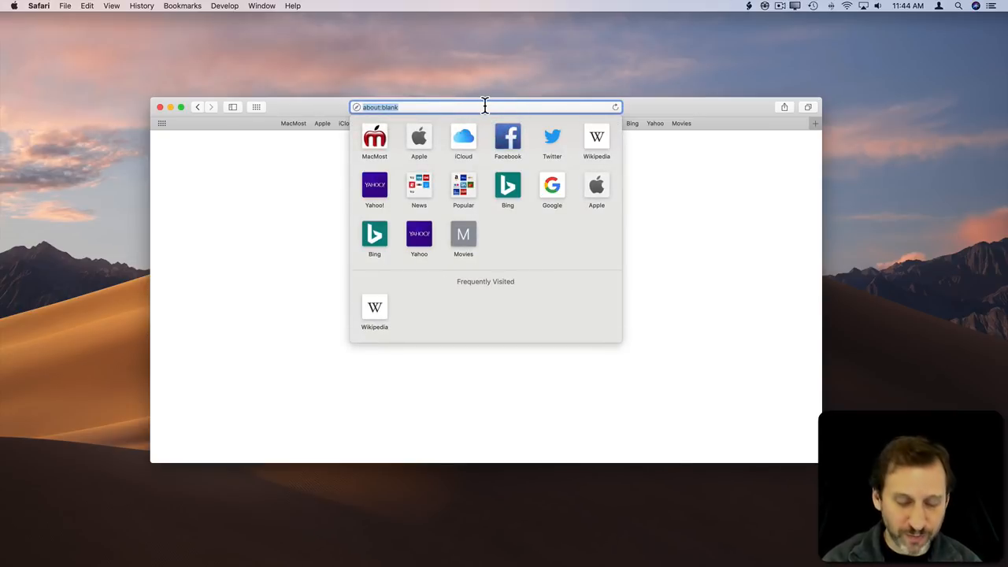
{"action": "type", "text": "weather denver"}
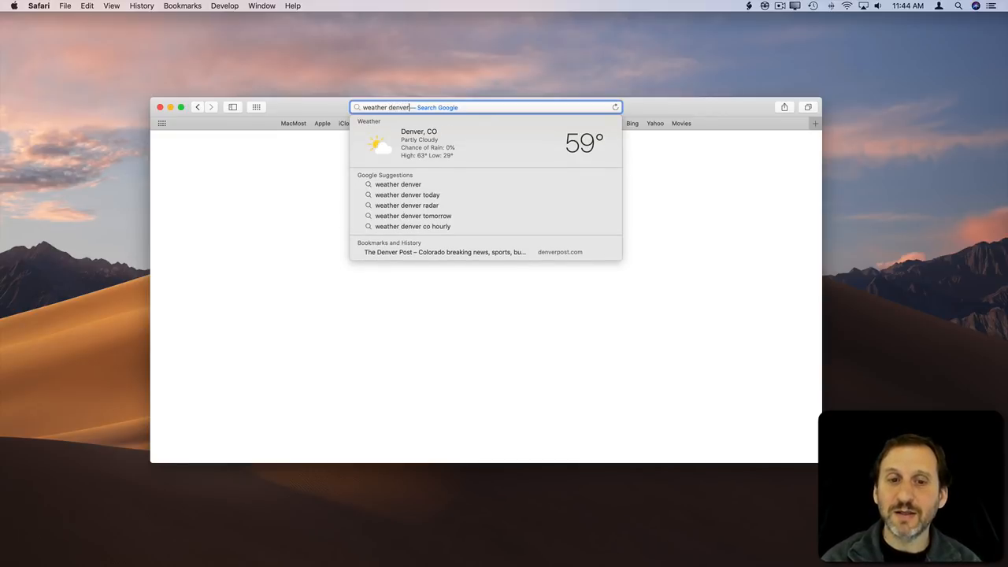
{"action": "key", "text": "Backspace"}
{"action": "type", "text": "seattl"}
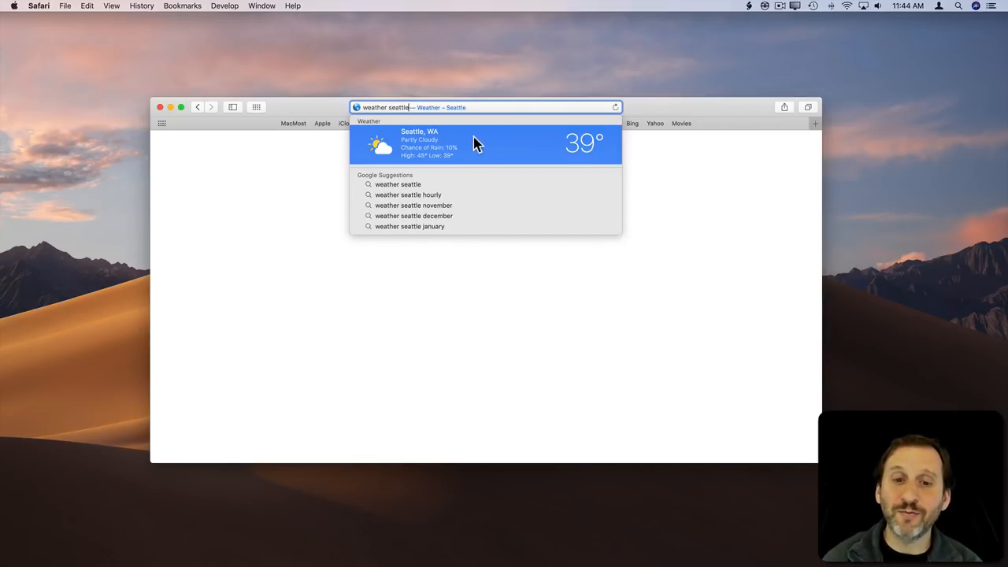
{"action": "mouse_move", "coordinate": [406, 151]}
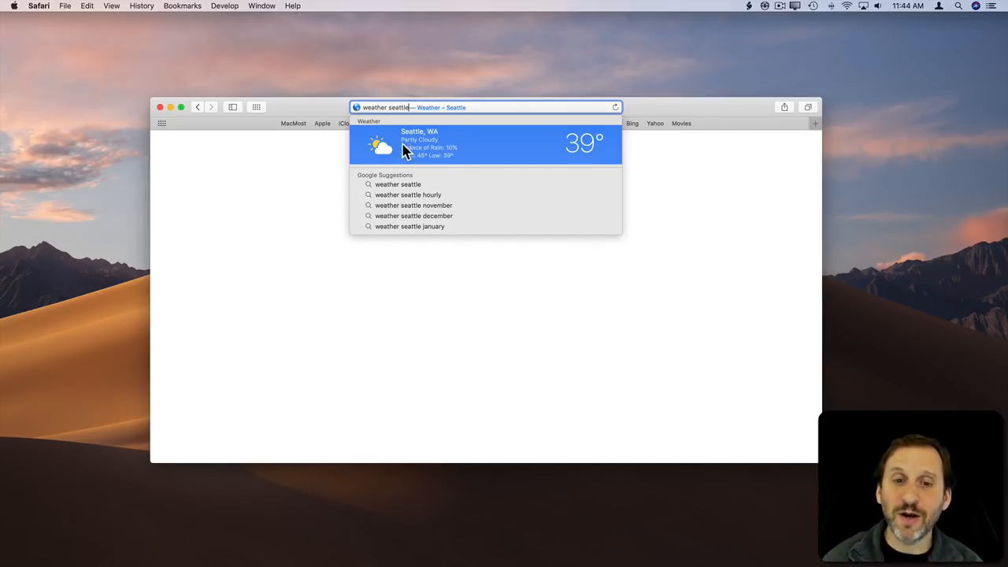
Open Seattle's weather.com forecast, go back, and close the Safari window
{"action": "left_click", "coordinate": [485, 145]}
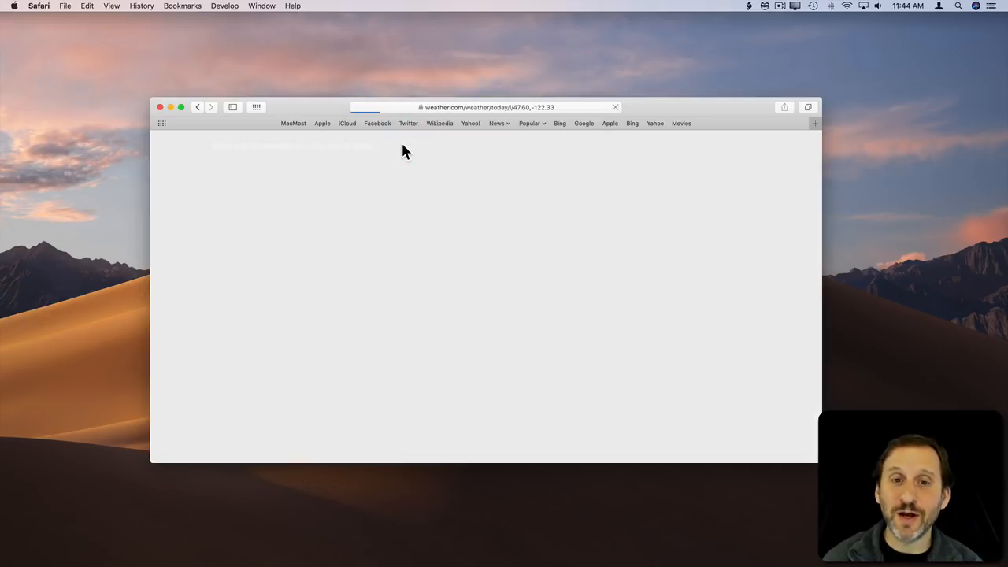
{"action": "left_click", "coordinate": [198, 107]}
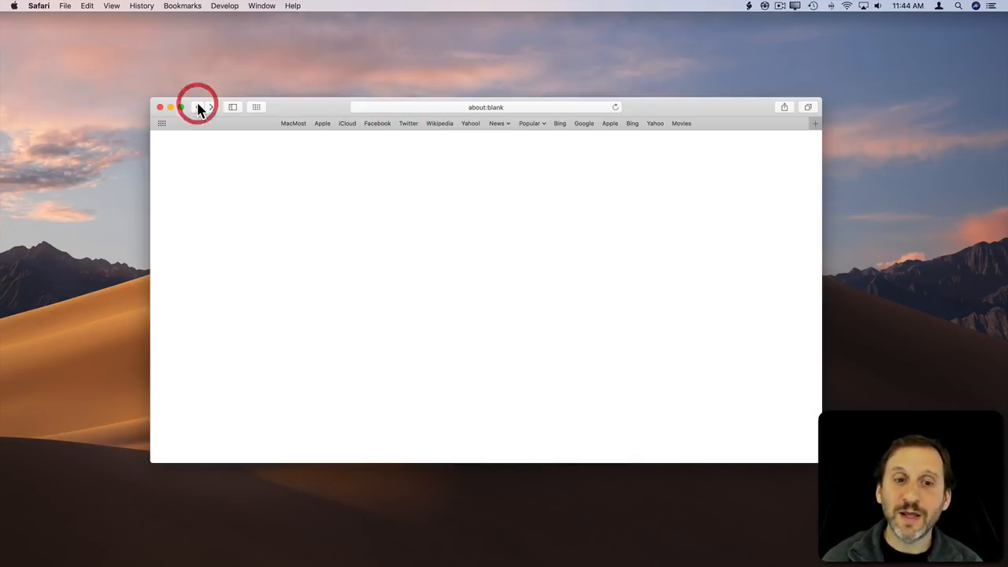
{"action": "left_click", "coordinate": [170, 107]}
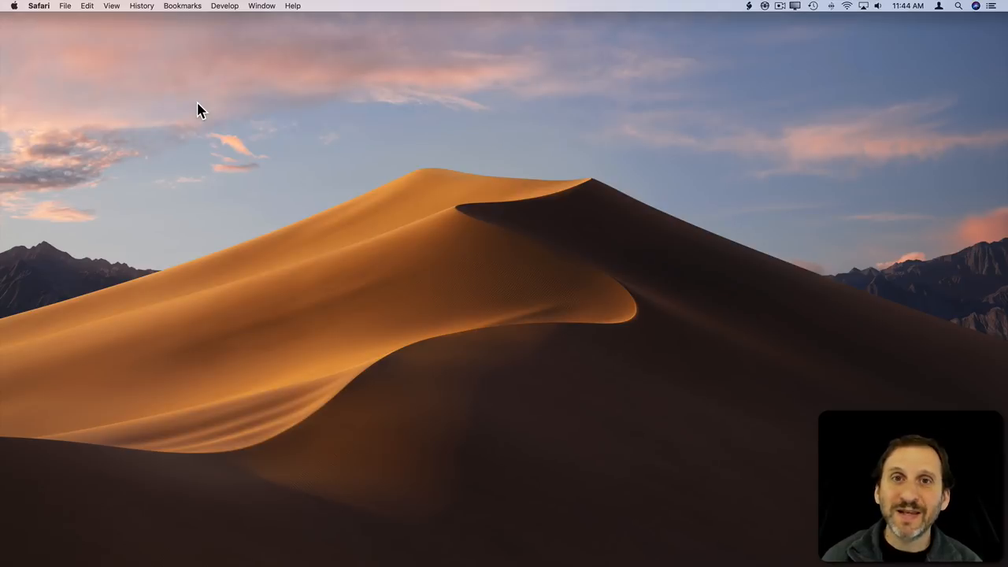
{"action": "mouse_move", "coordinate": [996, 10]}
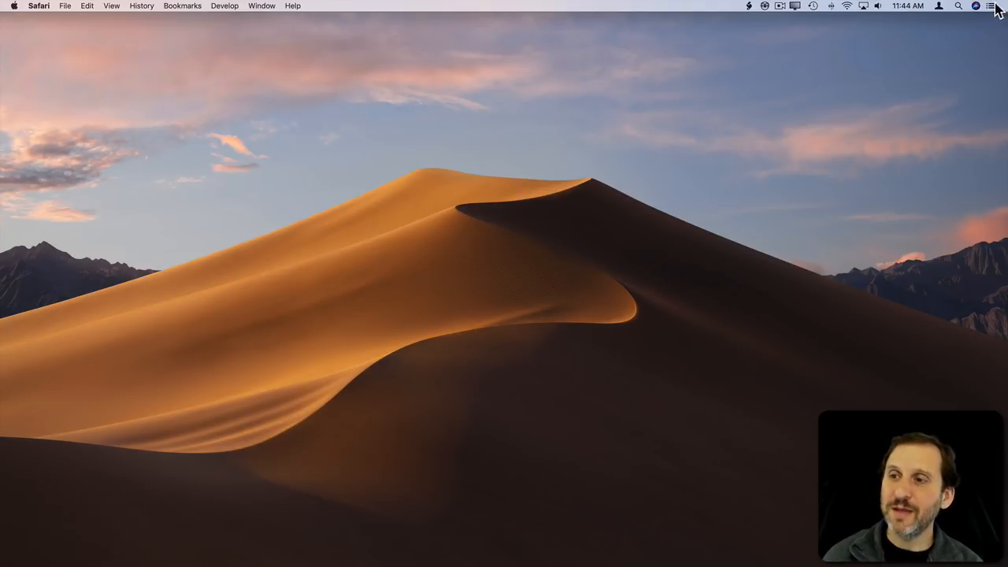
Show Notification Center's Today view with Denver, Philadelphia and Houston weather
{"action": "left_click", "coordinate": [990, 6]}
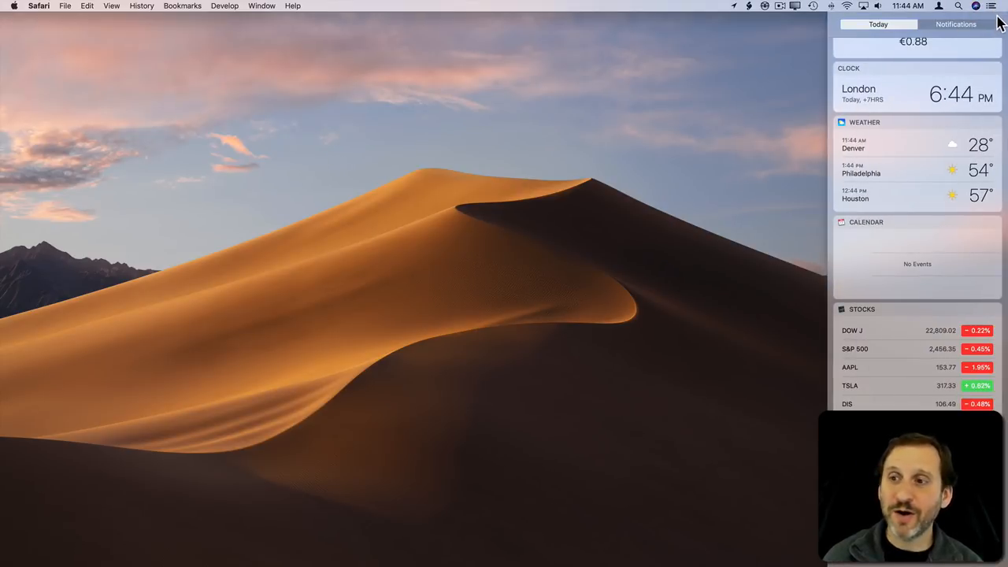
{"action": "left_click", "coordinate": [877, 24]}
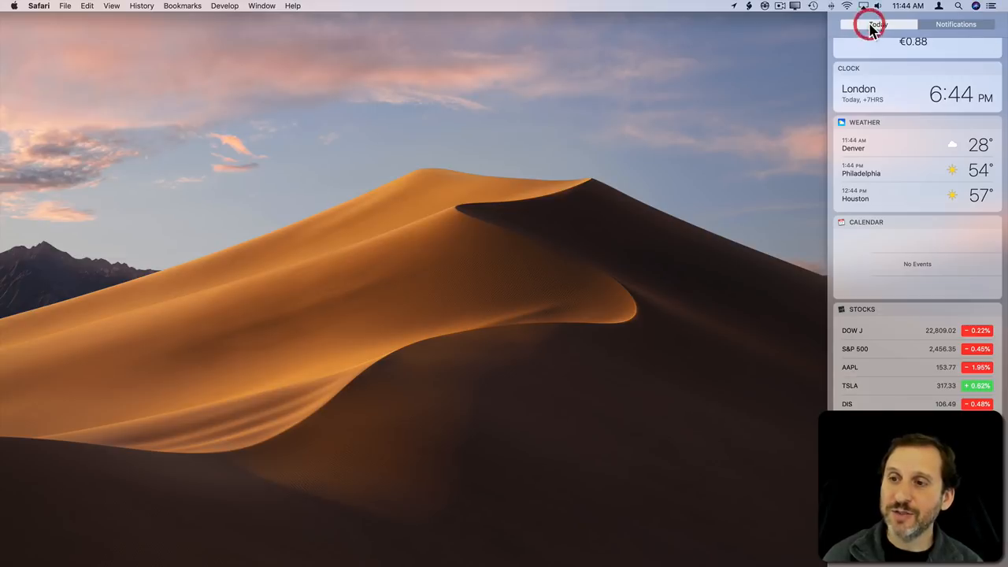
{"action": "scroll", "scroll_direction": "down", "scroll_amount": 3}
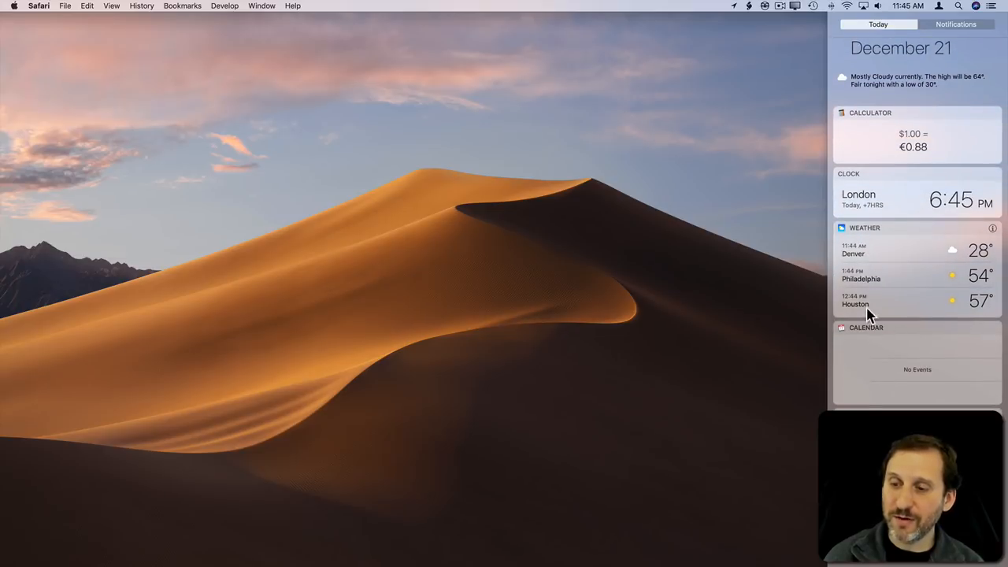
Add Portland to the Weather widget's locations and finish editing
{"action": "left_click", "coordinate": [993, 227]}
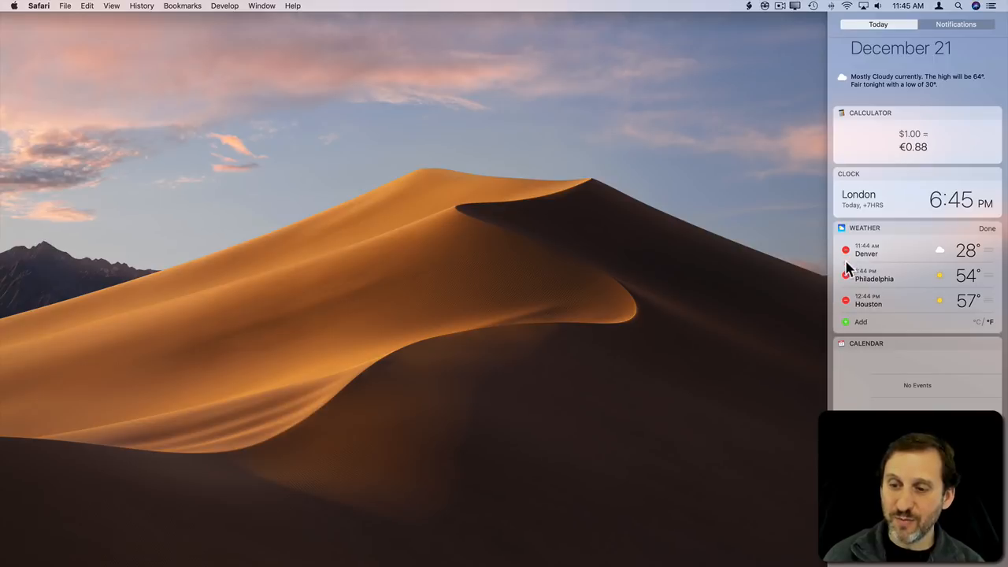
{"action": "left_click", "coordinate": [845, 321]}
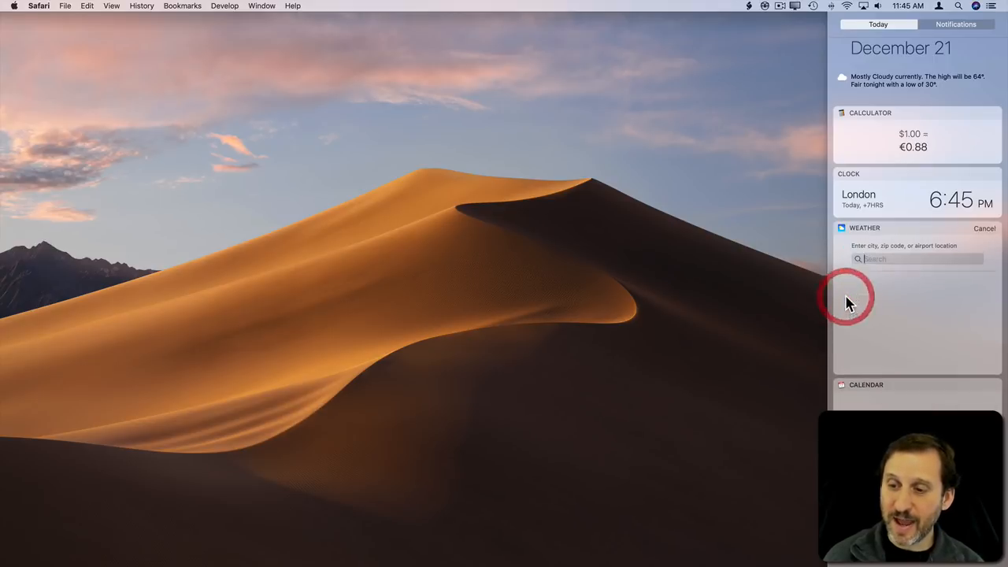
{"action": "type", "text": "P"}
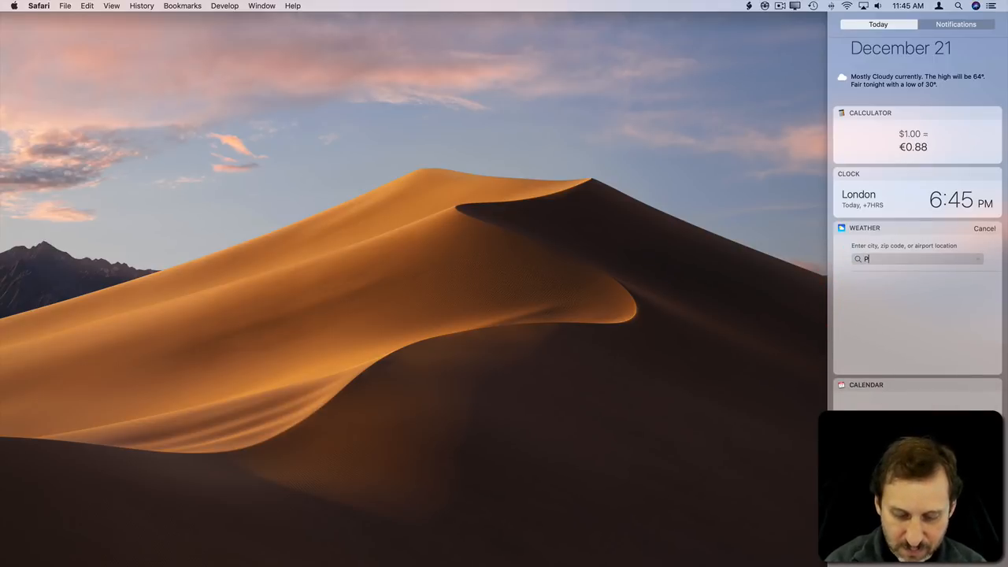
{"action": "type", "text": "ortland"}
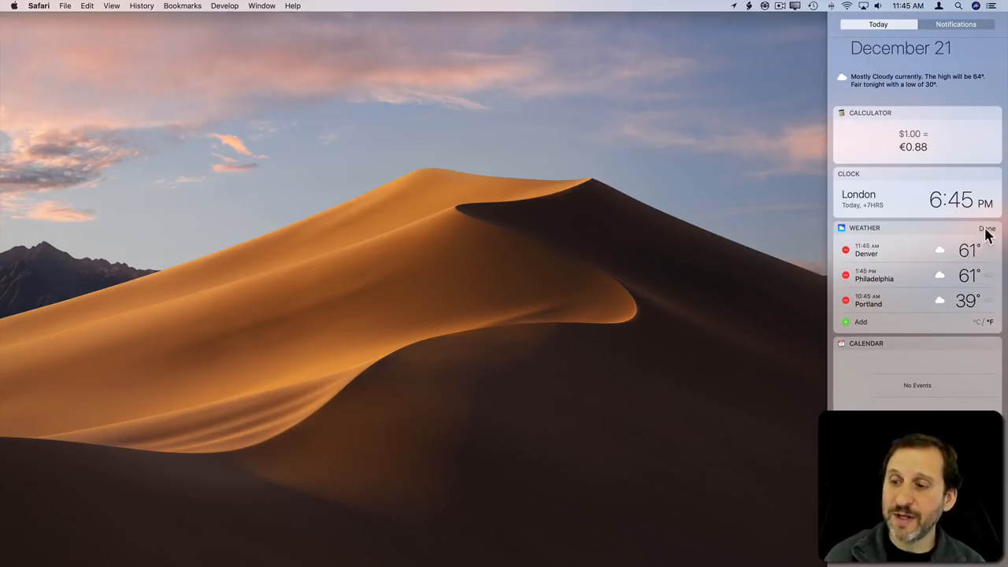
{"action": "left_click", "coordinate": [987, 228]}
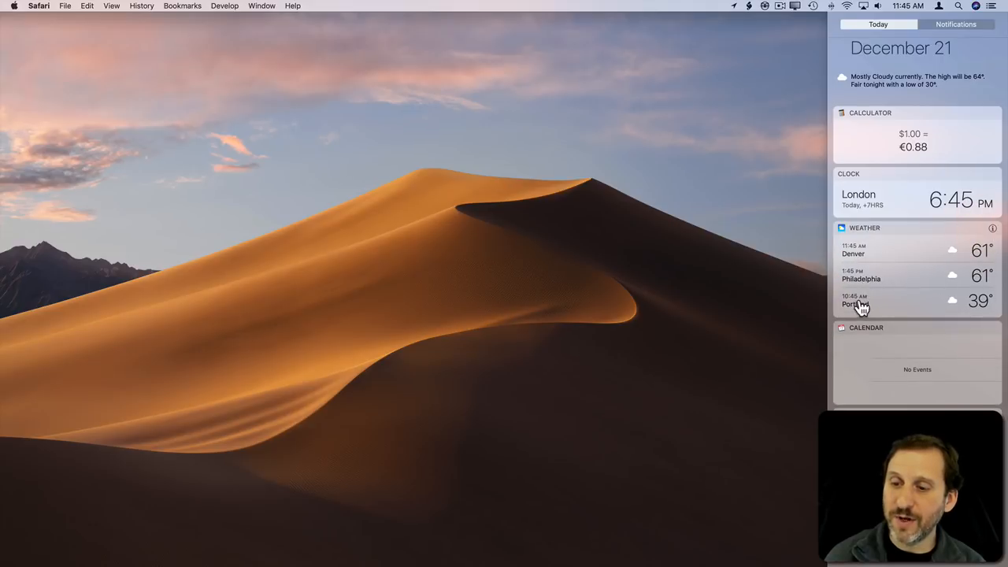
Open Portland's weather.com forecast from the widget, then close Safari and Notification Center
{"action": "left_click", "coordinate": [856, 303]}
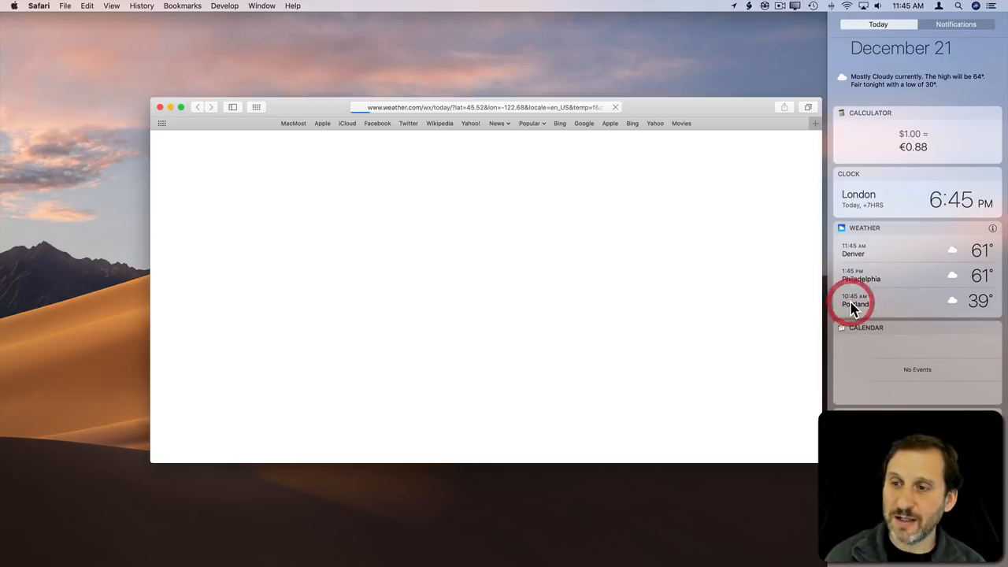
{"action": "left_click", "coordinate": [855, 304]}
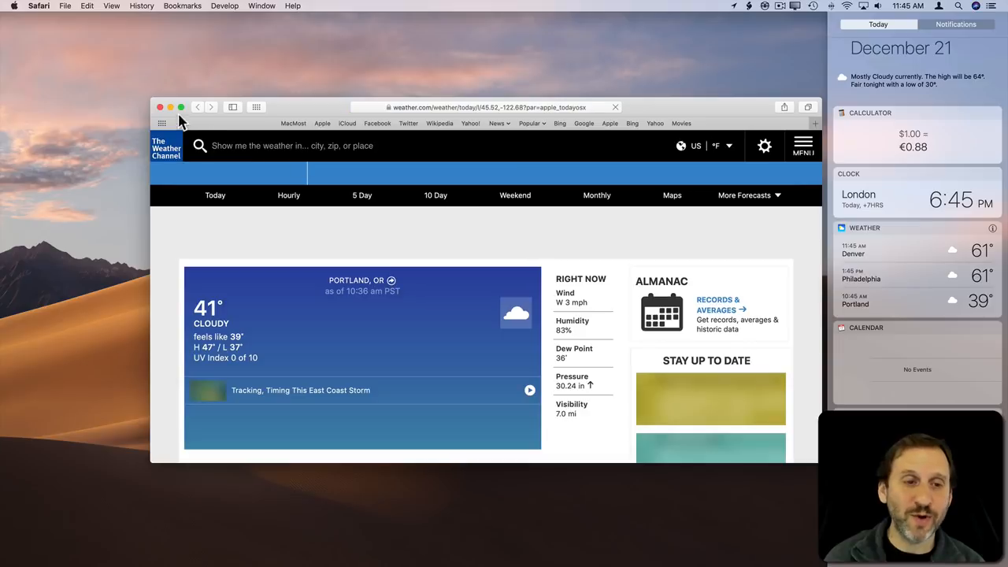
{"action": "left_click", "coordinate": [160, 107]}
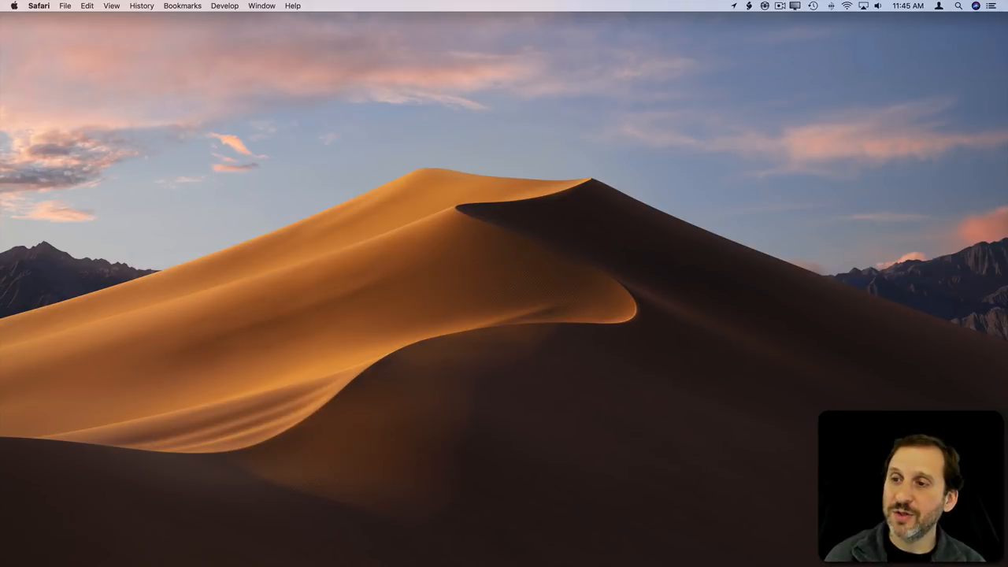
{"action": "left_click", "coordinate": [990, 5]}
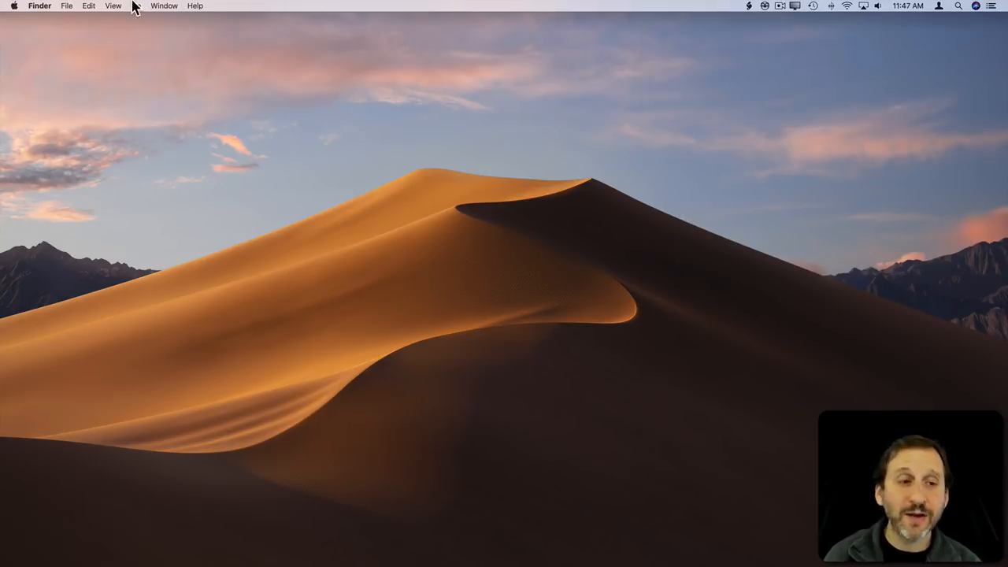
Set Dashboard to 'As Overlay' in System Preferences' Mission Control settings
{"action": "left_click", "coordinate": [14, 6]}
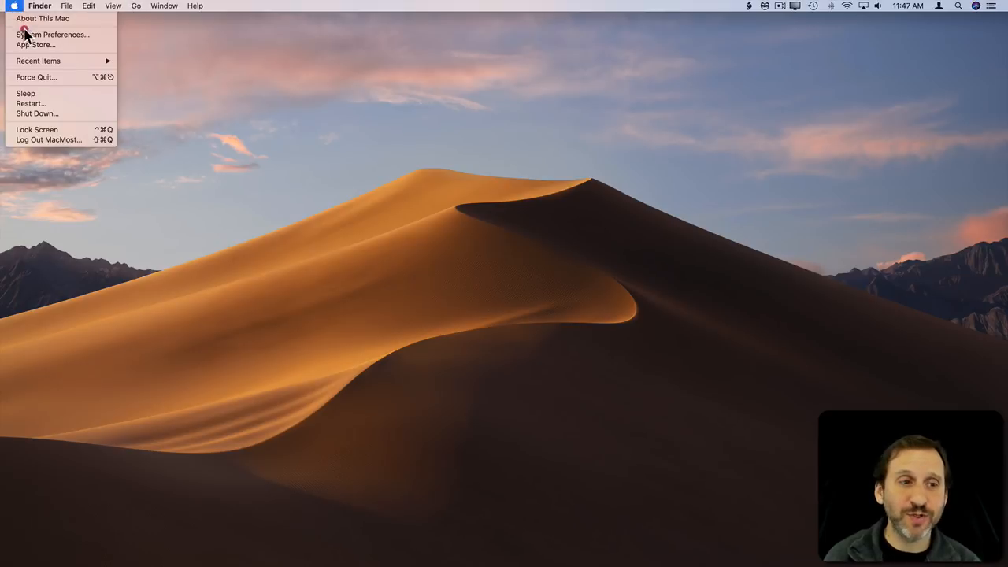
{"action": "left_click", "coordinate": [52, 34]}
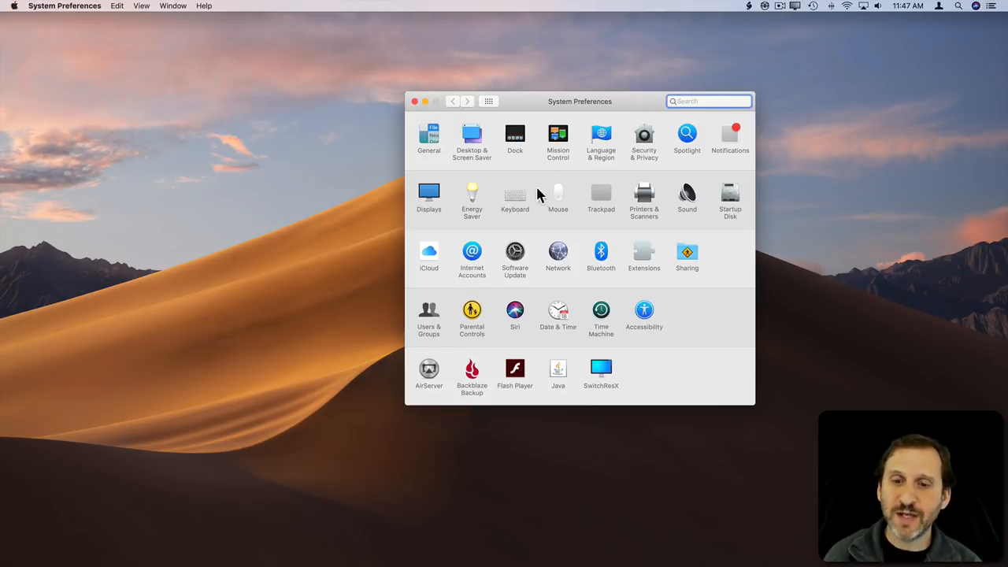
{"action": "left_click", "coordinate": [557, 134]}
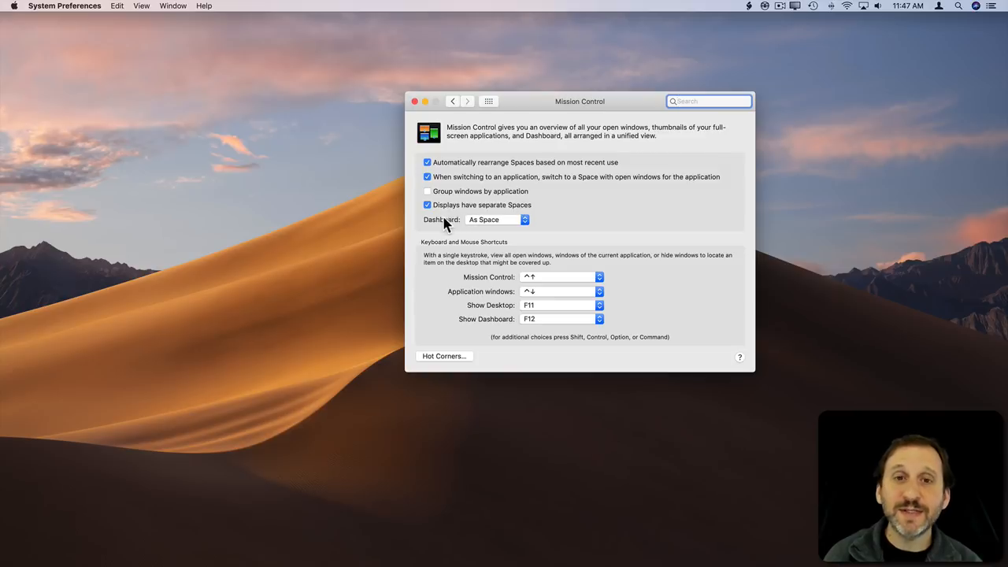
{"action": "left_click", "coordinate": [496, 219]}
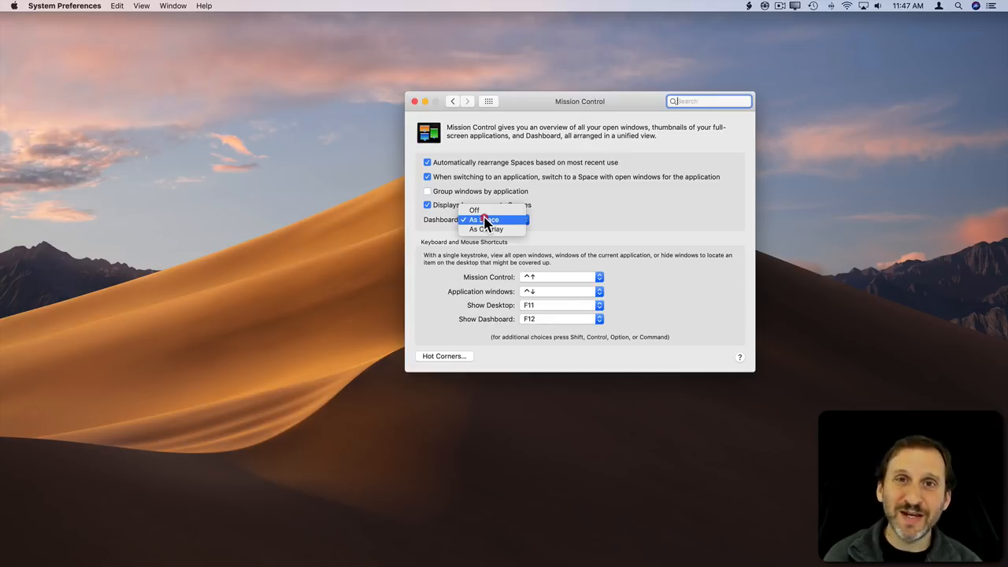
{"action": "mouse_move", "coordinate": [486, 229]}
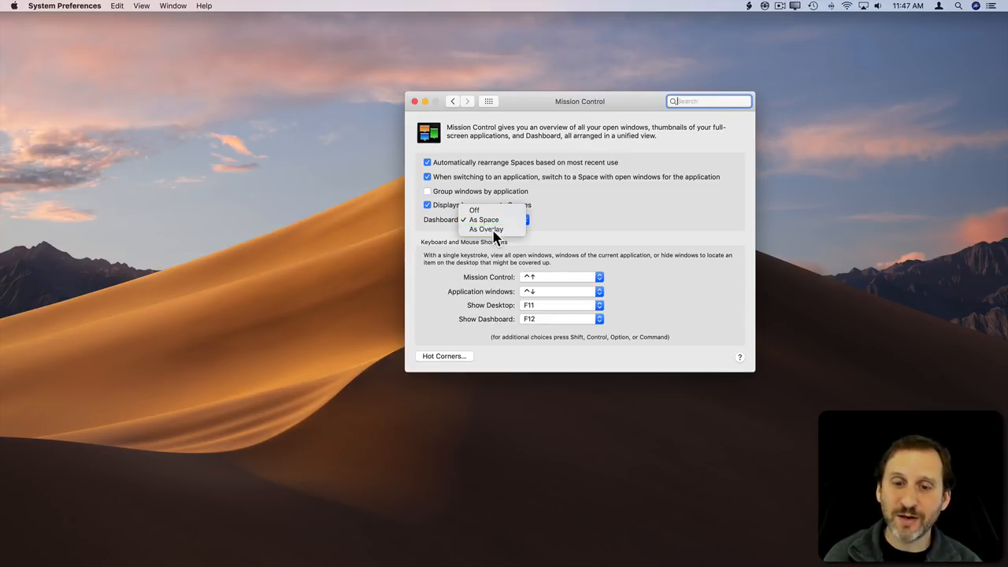
{"action": "left_click", "coordinate": [485, 229]}
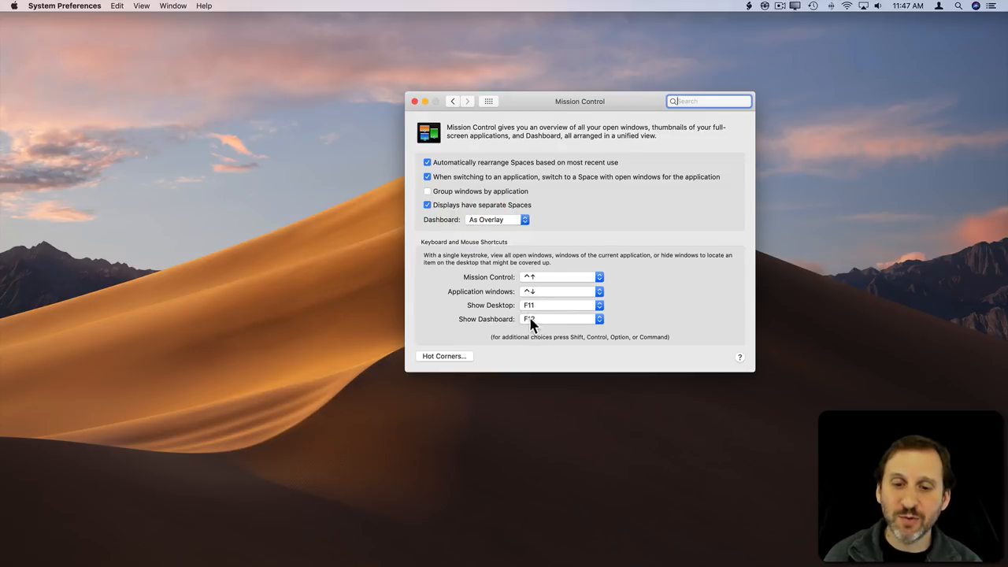
{"action": "left_click", "coordinate": [415, 101]}
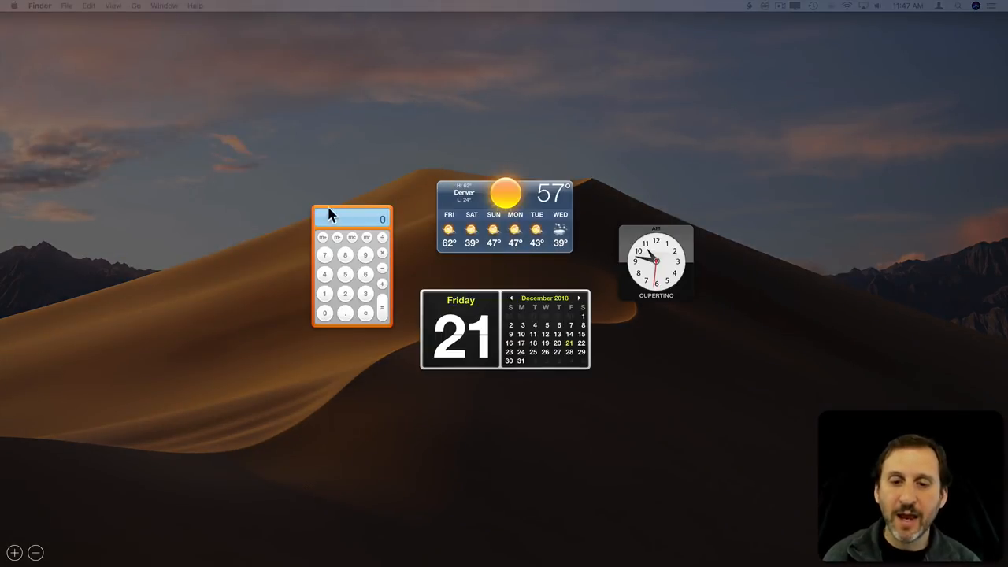
{"action": "mouse_move", "coordinate": [547, 197]}
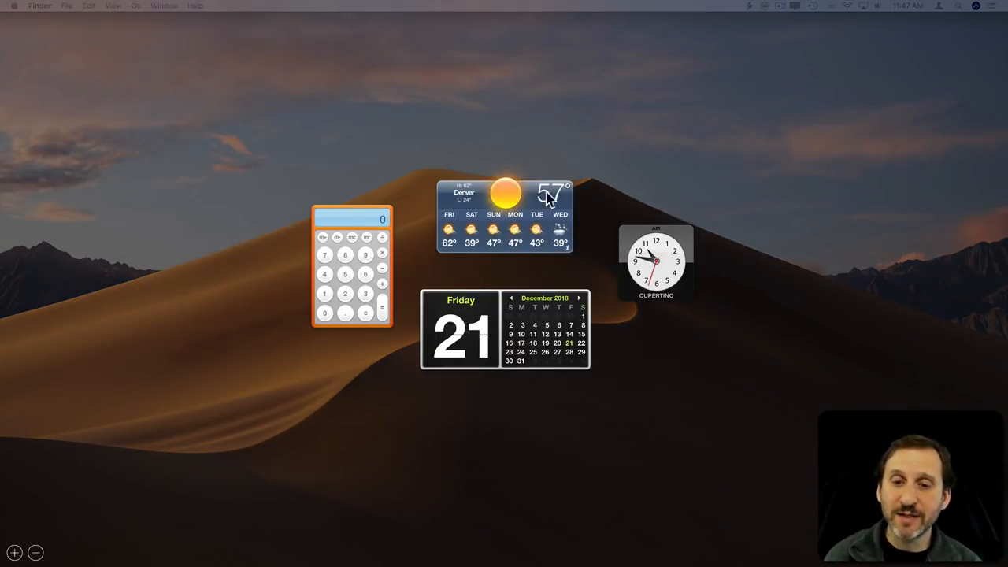
Open the Dashboard Weather widget's settings, confirm Denver, CO, and close them
{"action": "left_click", "coordinate": [566, 191]}
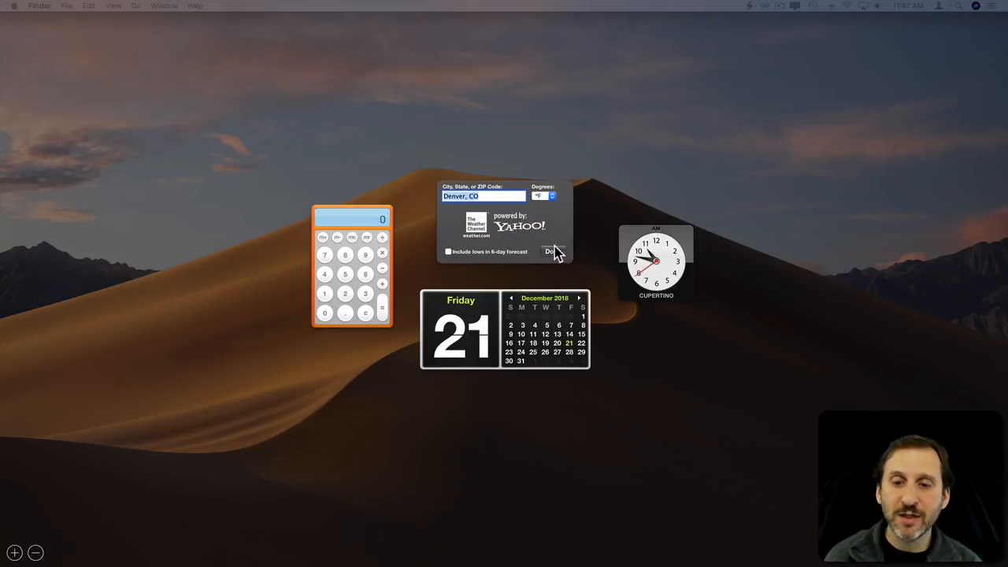
{"action": "left_click", "coordinate": [550, 251]}
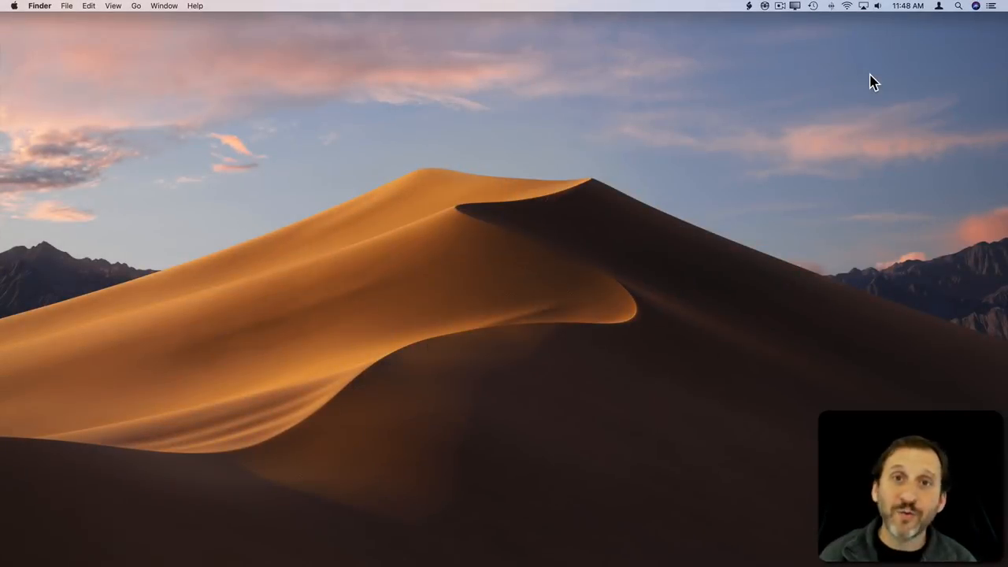
{"action": "mouse_move", "coordinate": [980, 14]}
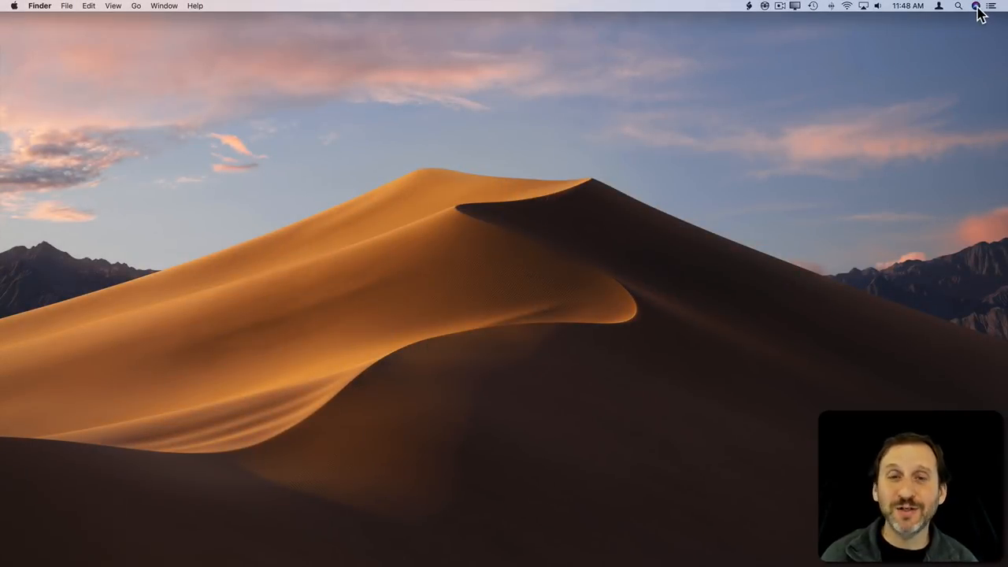
{"action": "left_click", "coordinate": [975, 6]}
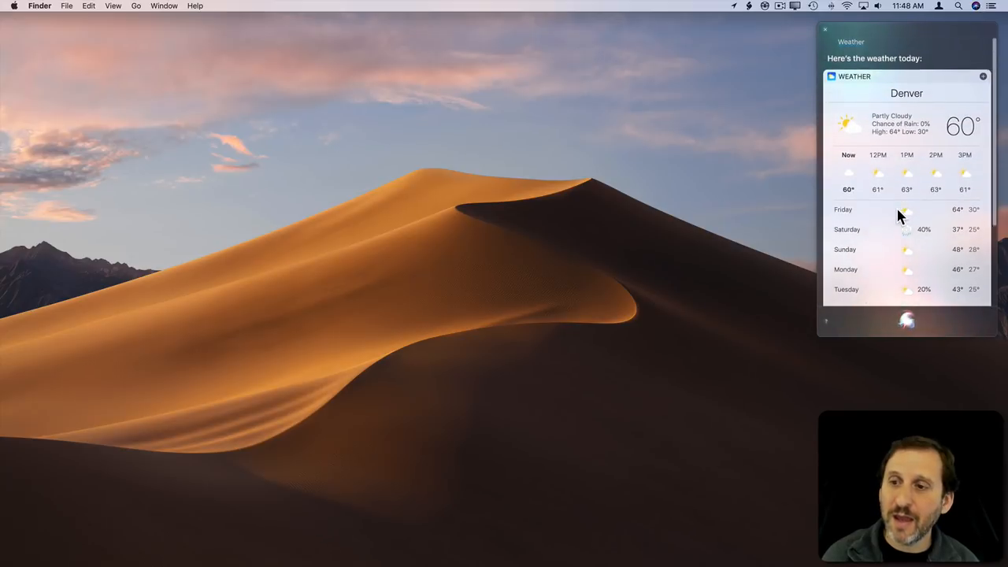
{"action": "scroll", "scroll_direction": "down", "scroll_amount": 3}
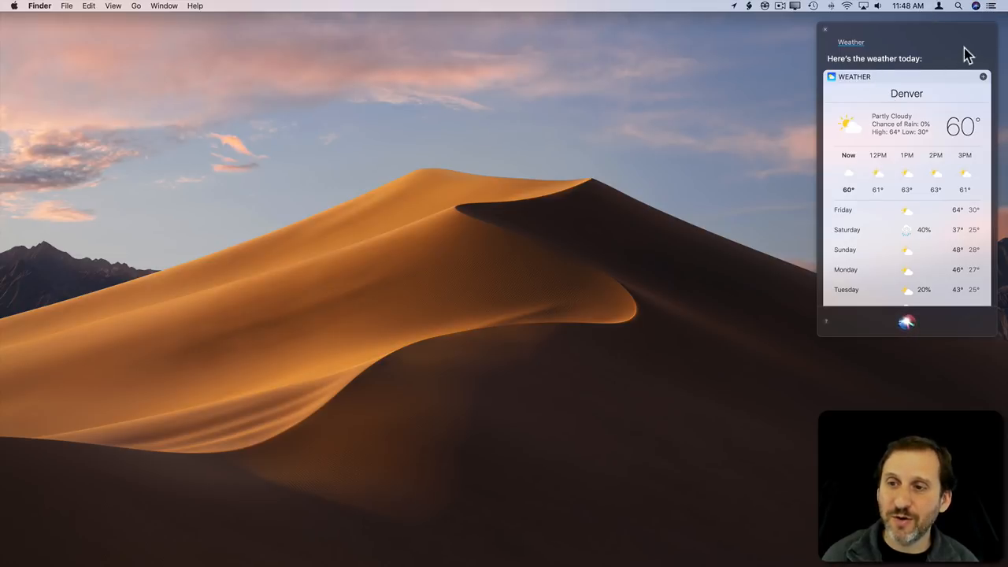
{"action": "mouse_move", "coordinate": [827, 37]}
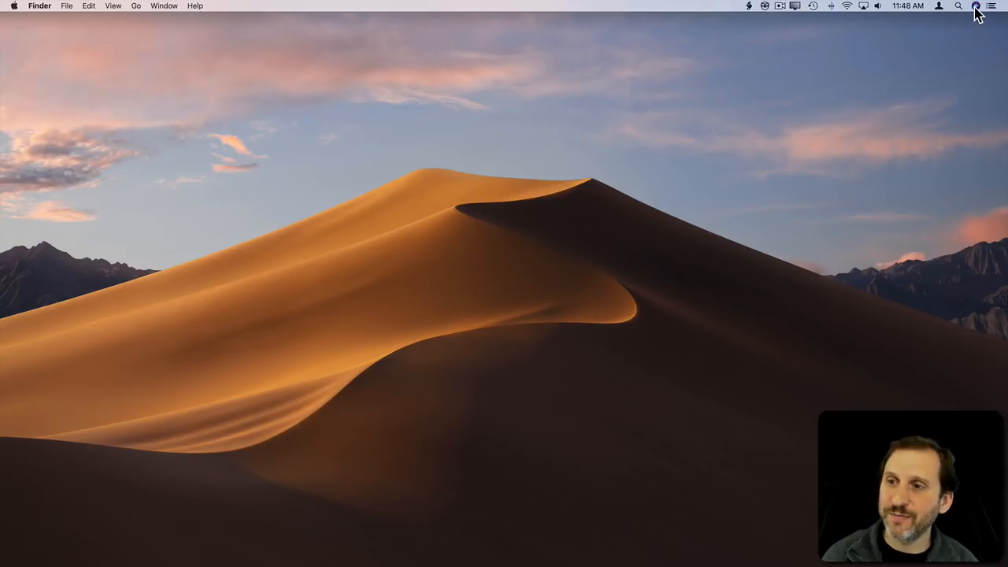
{"action": "left_click", "coordinate": [974, 5]}
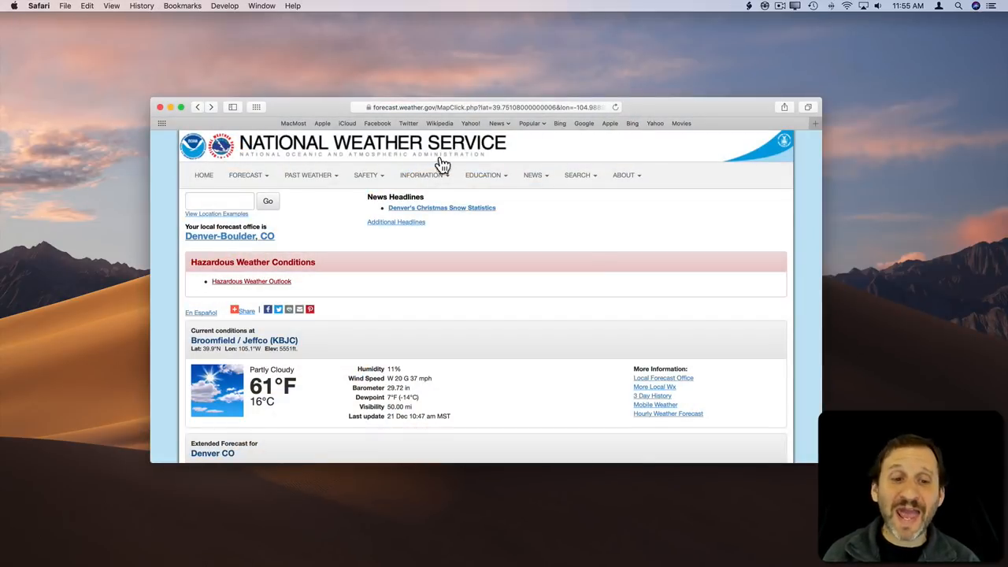
{"action": "mouse_move", "coordinate": [382, 145]}
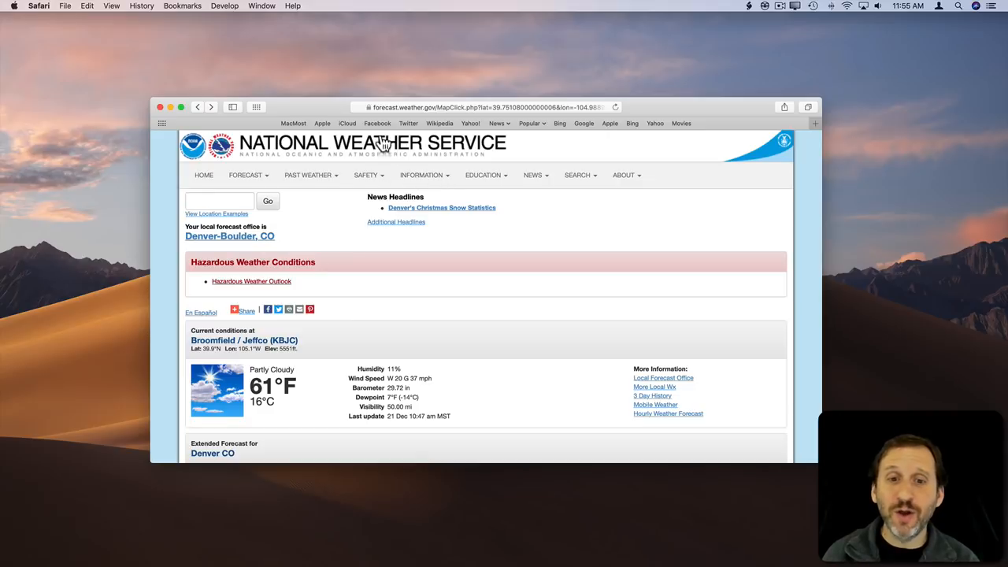
{"action": "mouse_move", "coordinate": [437, 120]}
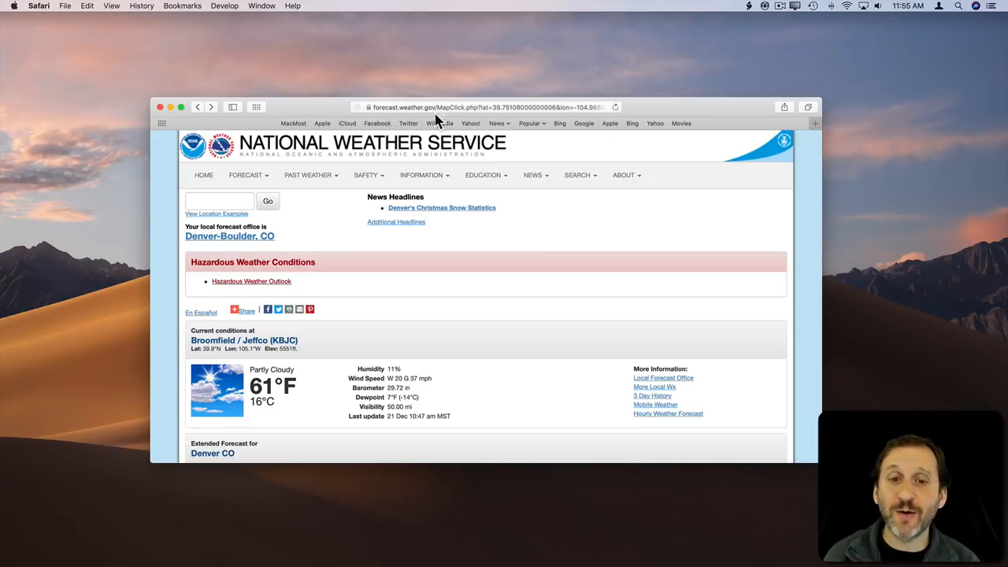
{"action": "mouse_move", "coordinate": [309, 235]}
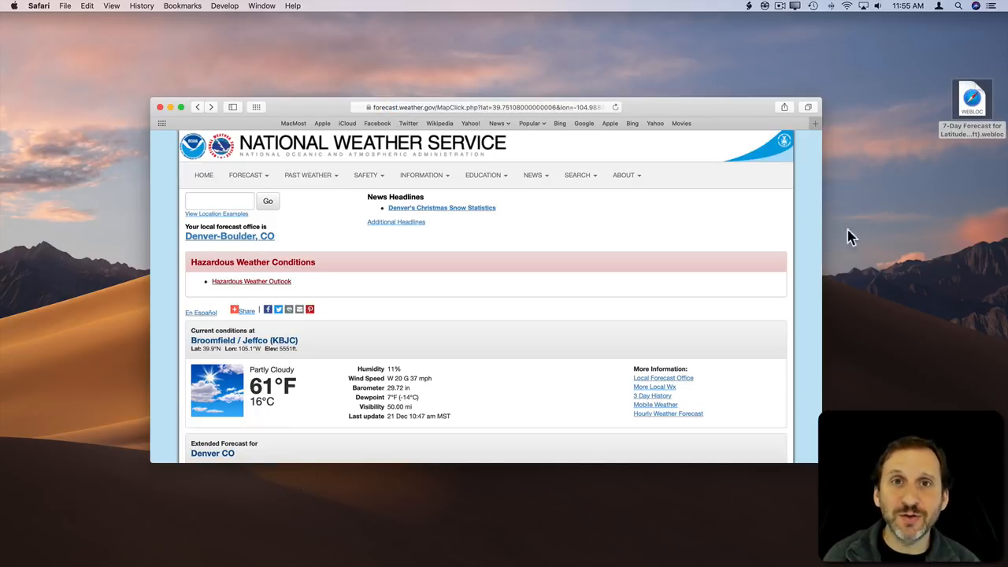
{"action": "mouse_move", "coordinate": [441, 248]}
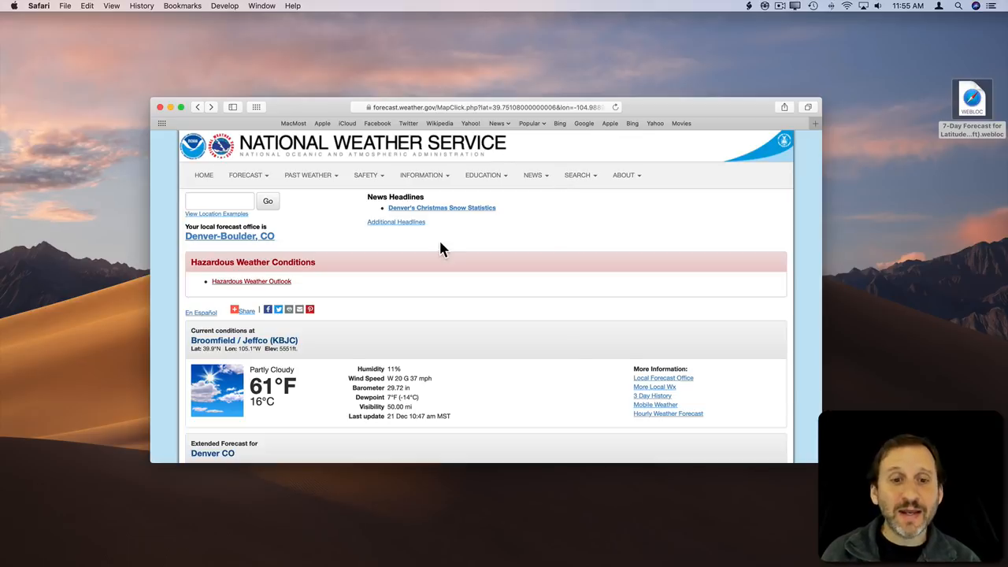
{"action": "mouse_move", "coordinate": [288, 211]}
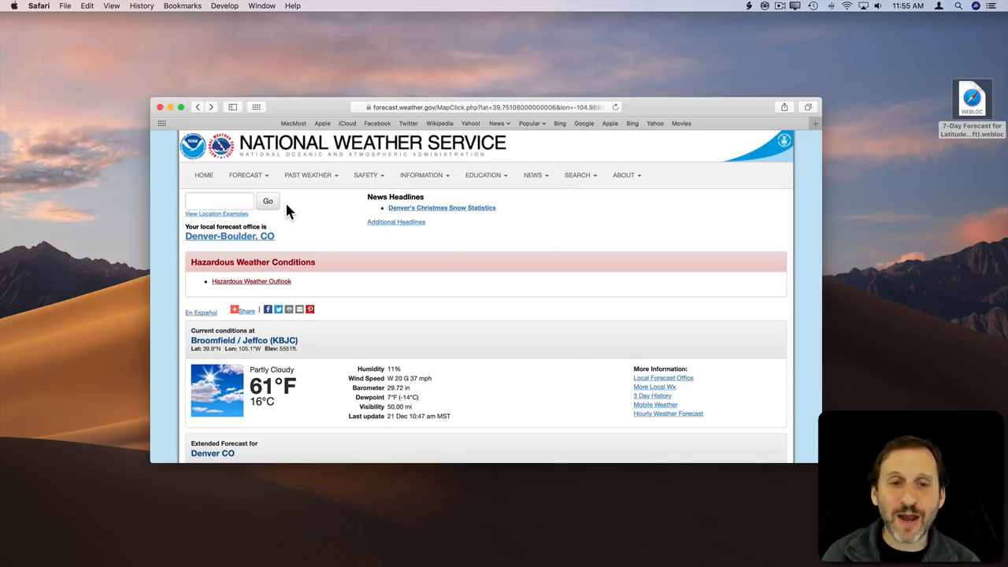
{"action": "mouse_move", "coordinate": [659, 546]}
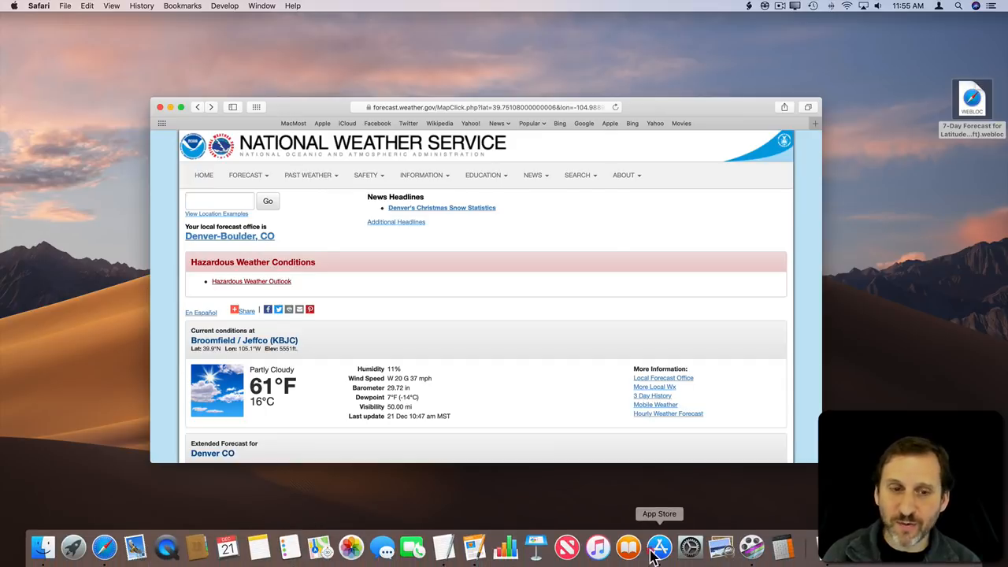
Open the App Store and scroll through the 'weather' app results
{"action": "left_click", "coordinate": [659, 546]}
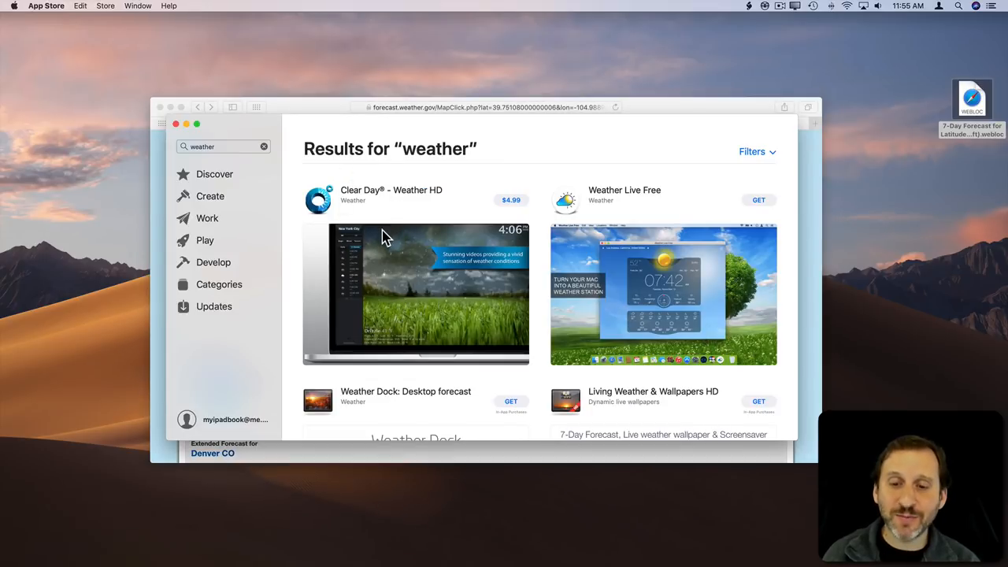
{"action": "scroll", "scroll_direction": "down", "scroll_amount": 3}
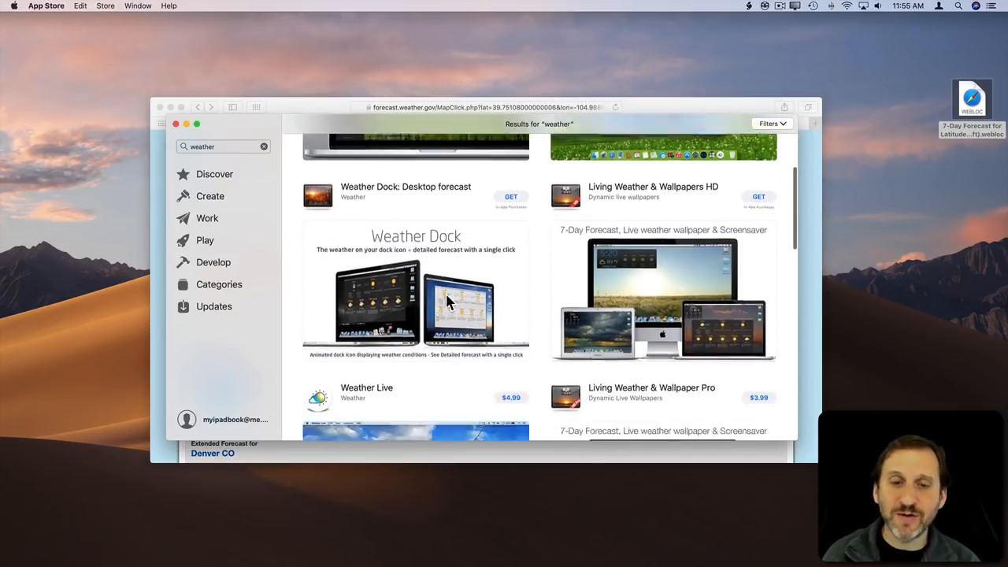